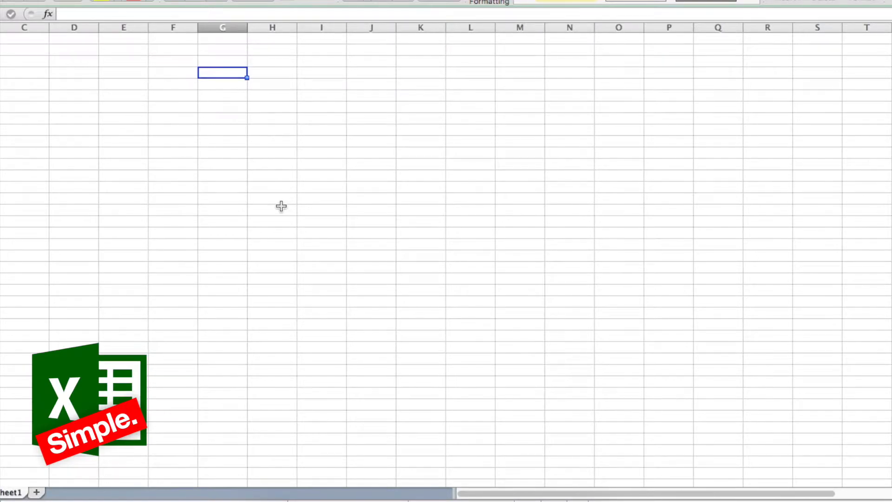
{"action": "mouse_move", "coordinate": [519, 462]}
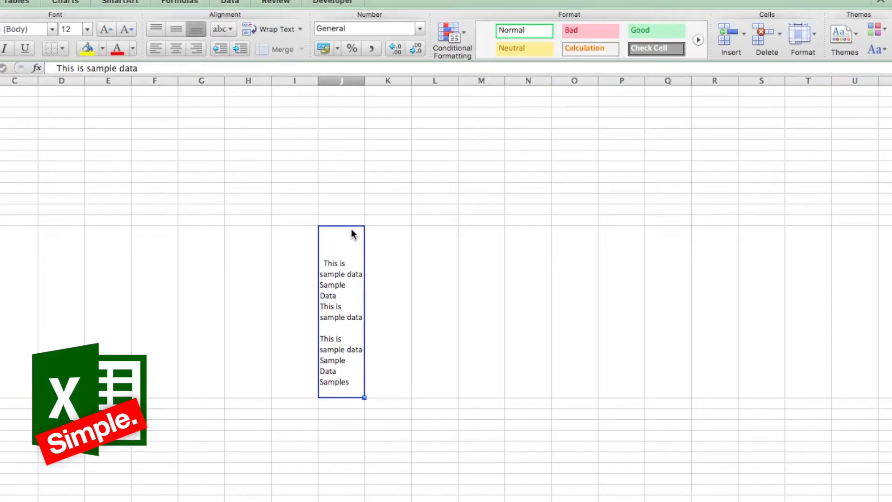
Scroll down to the column J cell holding the multi-line sample text.
{"action": "scroll", "scroll_direction": "down", "scroll_amount": 3}
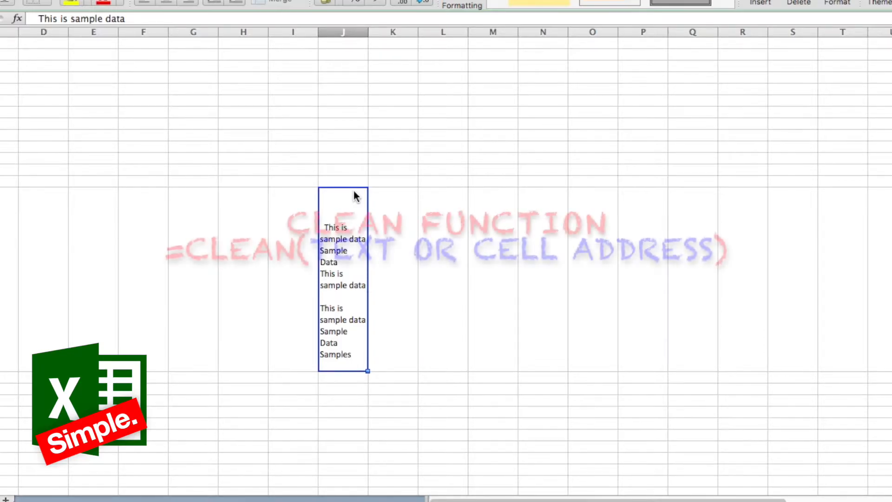
Enter =CLEAN(J14) below the sample to return the text as one unbroken line.
{"action": "type", "text": "="}
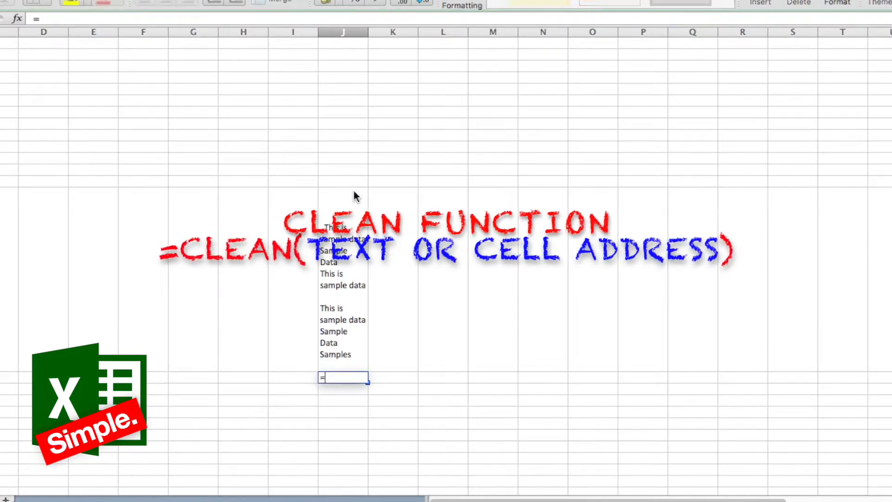
{"action": "type", "text": "clean"}
{"action": "left_click", "coordinate": [344, 388]}
{"action": "type", "text": "=substitute(J14,"}
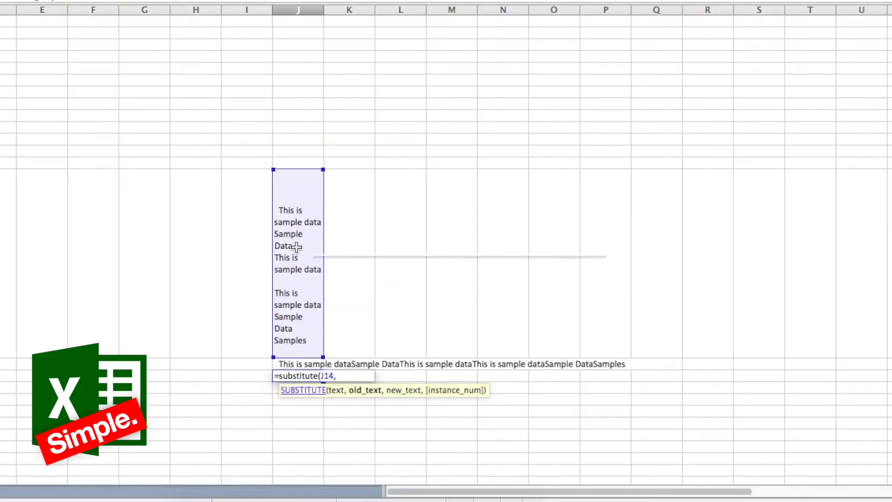
Enter =SUBSTITUTE(J14,CHAR(13)," ") to replace each line break with a space.
{"action": "type", "text": "char(13"}
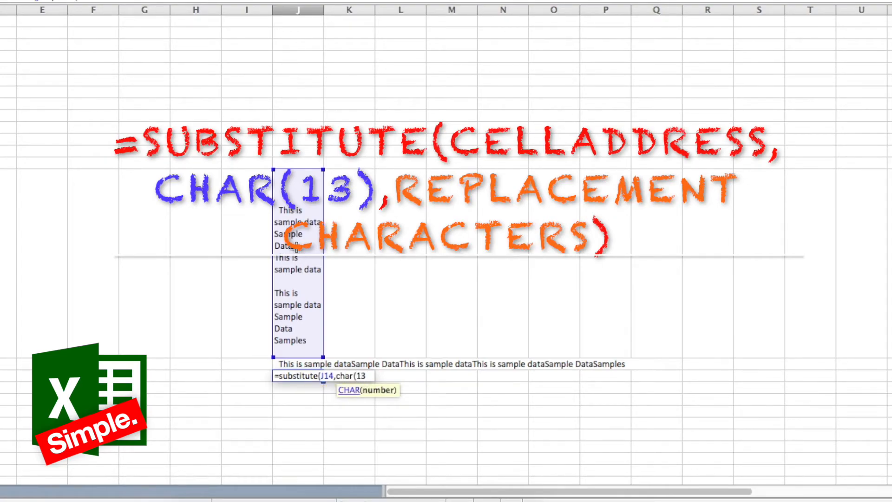
{"action": "type", "text": "),"}
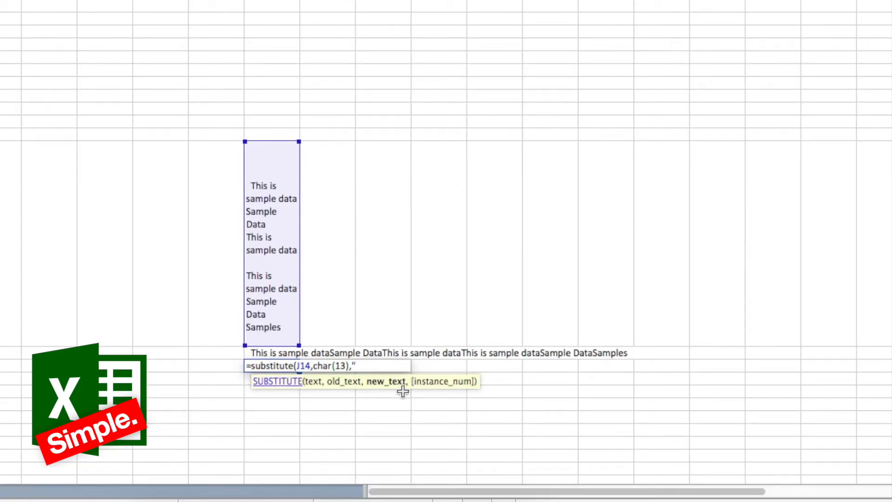
{"action": "type", "text": "\")"}
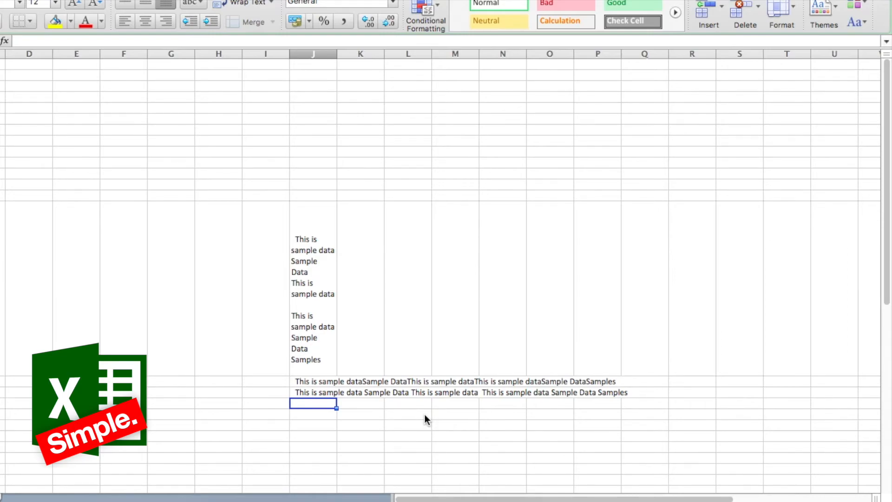
Enter =TRIM(J16) to strip leading and trailing spaces from the space-separated line.
{"action": "type", "text": "="}
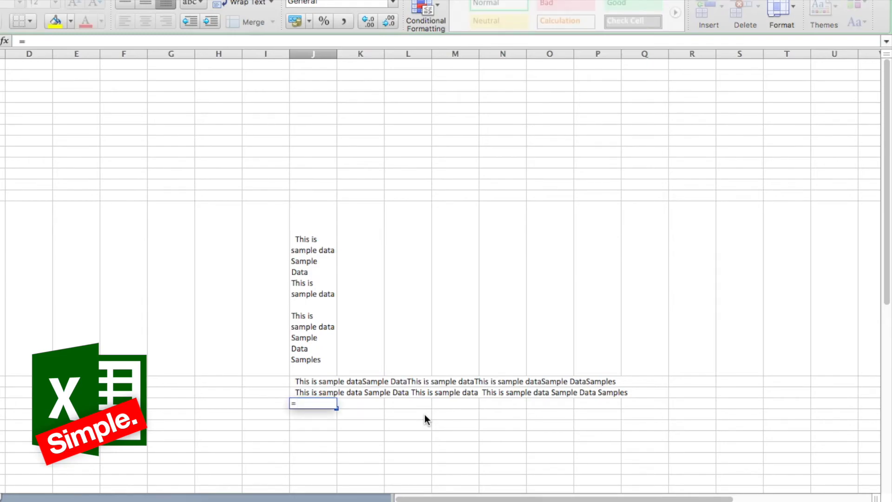
{"action": "type", "text": "trim("}
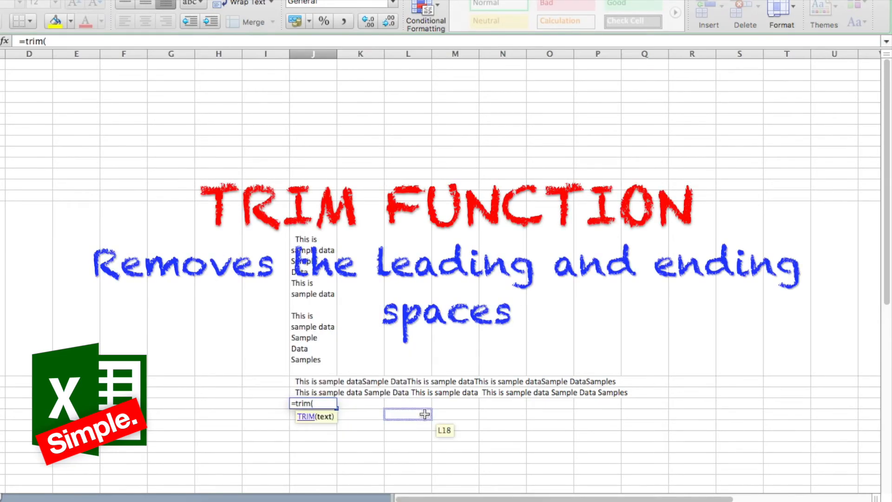
{"action": "left_click", "coordinate": [313, 393]}
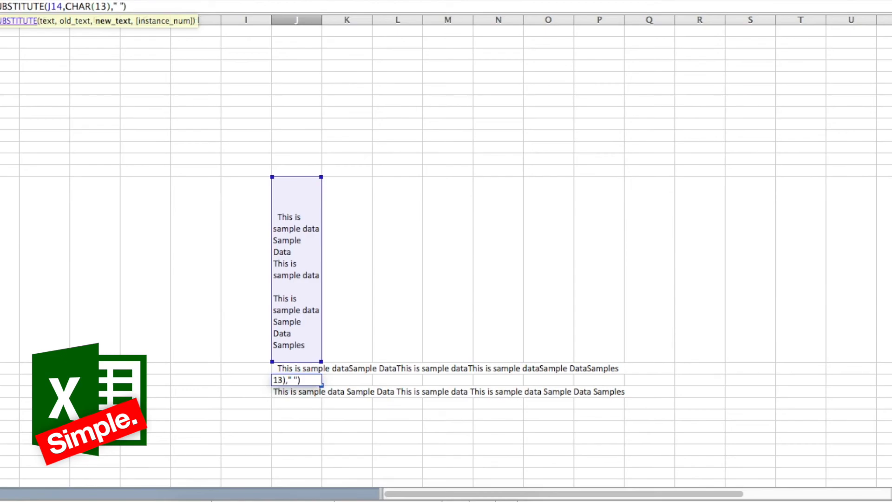
Change the SUBSTITUTE replacement to " | " so both rows show pipe-separated text.
{"action": "type", "text": "|"}
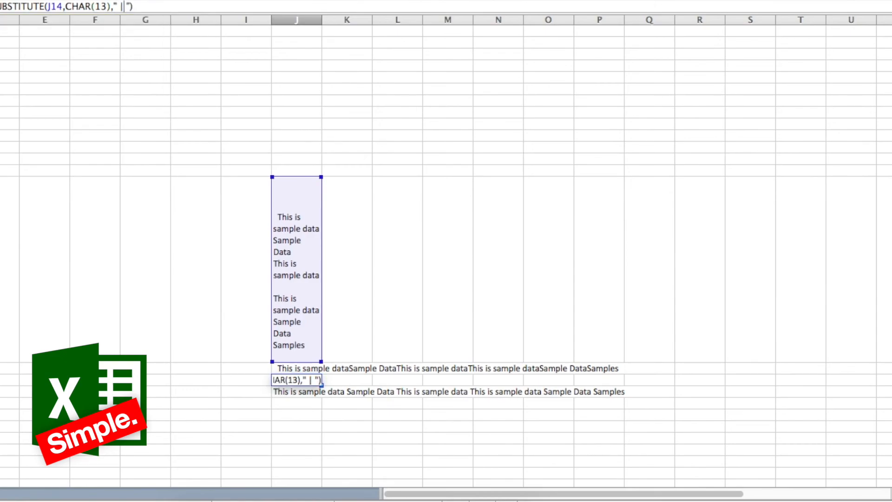
{"action": "left_click", "coordinate": [296, 391]}
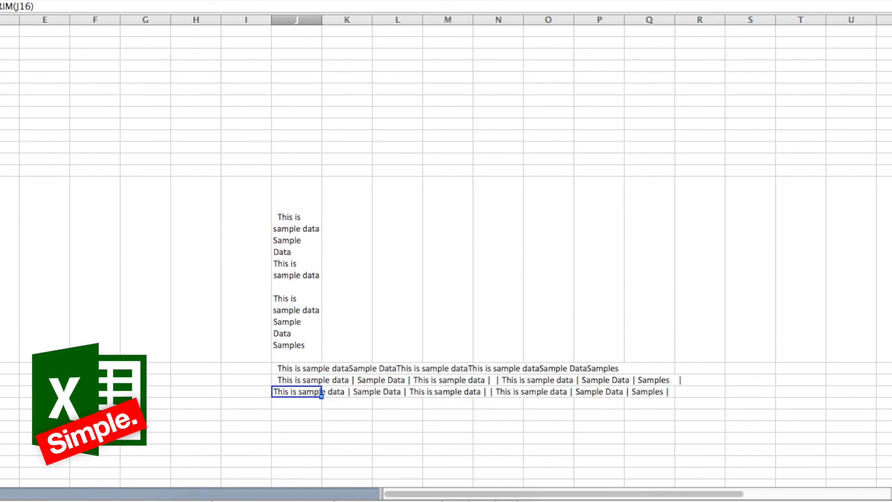